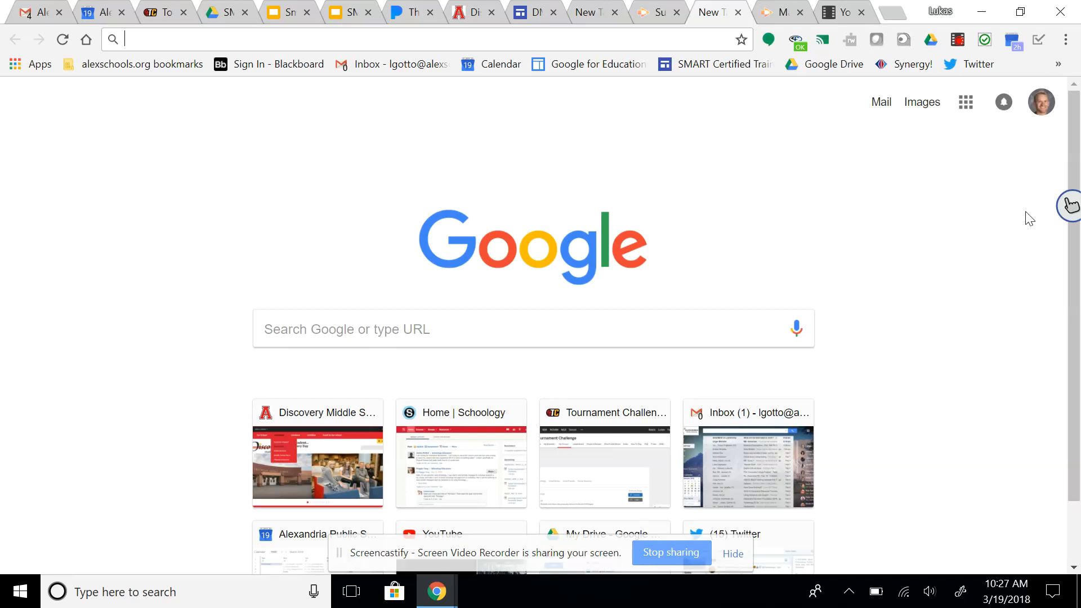
pyautogui.moveTo(1067, 215)
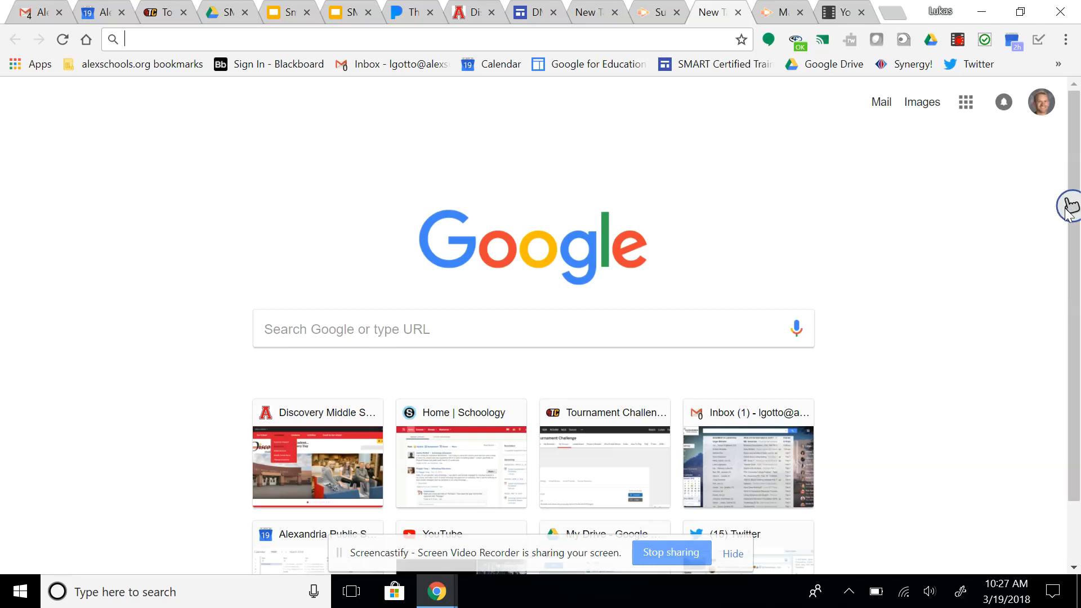
pyautogui.moveTo(1067, 211)
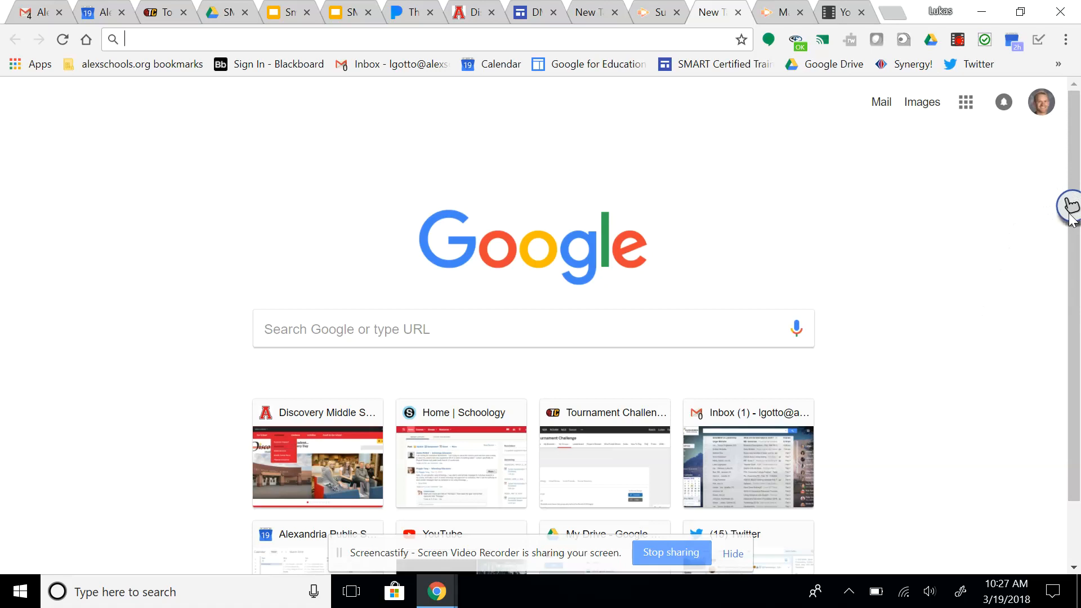
pyautogui.moveTo(770, 260)
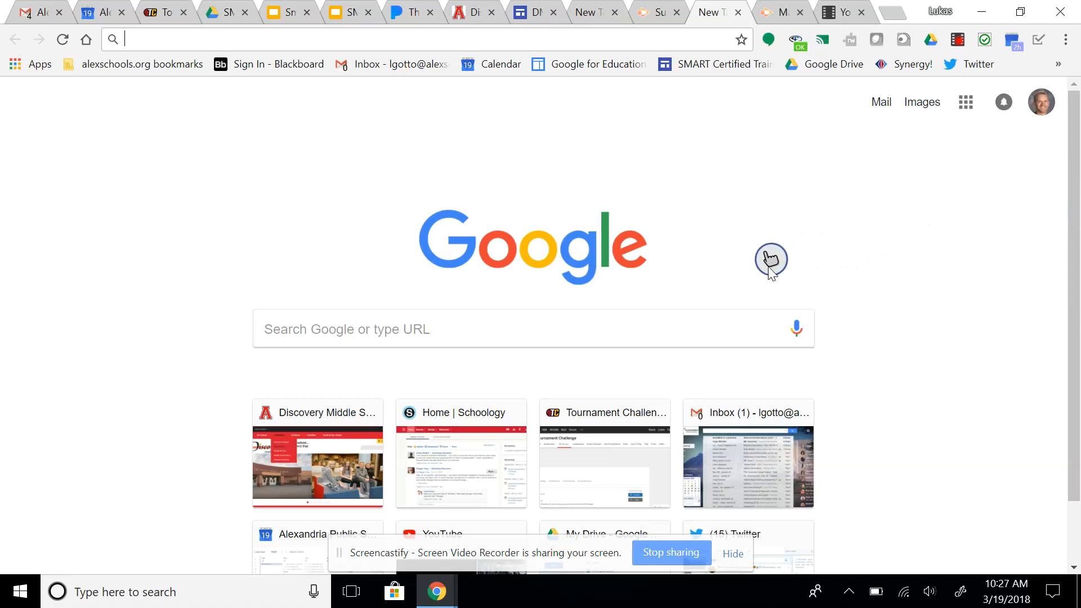
# Drag the docked SMART Touch Inking Tool from the screen edge onto the Google page
pyautogui.click(770, 260)
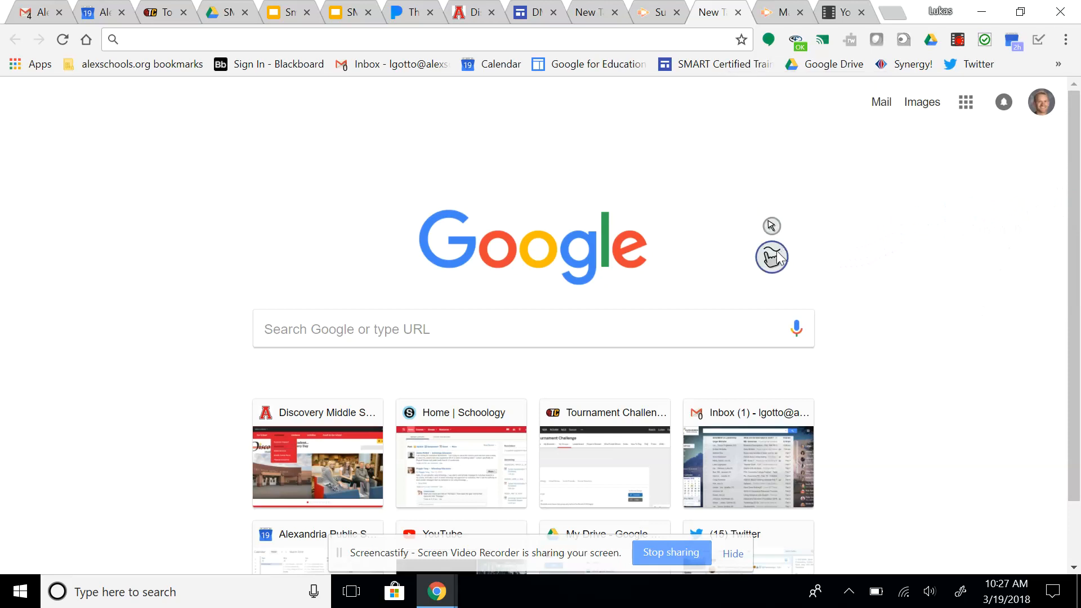
pyautogui.click(772, 256)
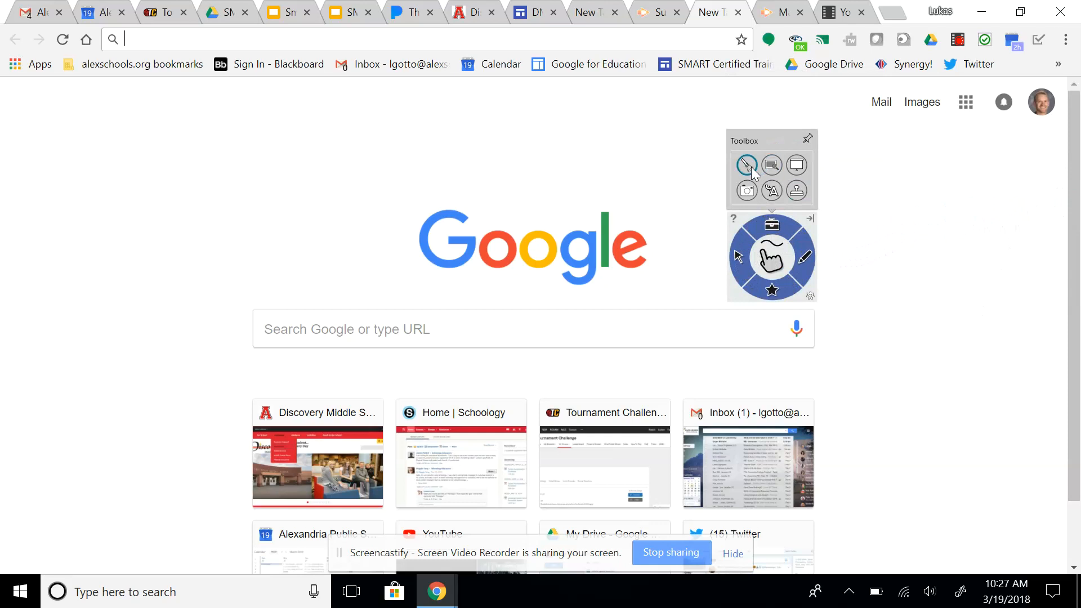
pyautogui.moveTo(796, 164)
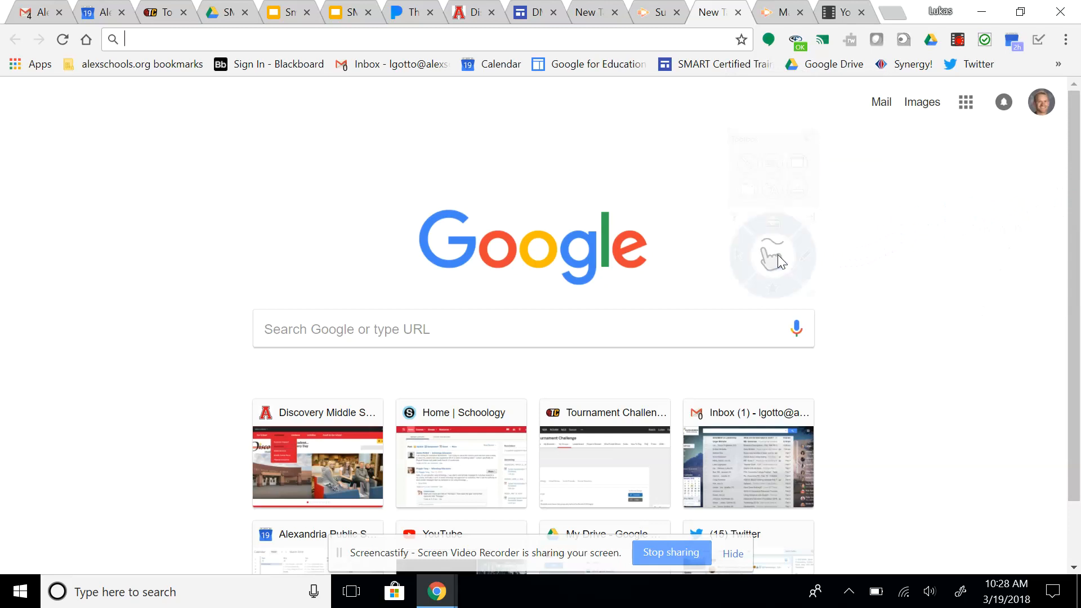
# Show the desktop and confirm closing the SMART Touch Inking Tool
pyautogui.click(771, 256)
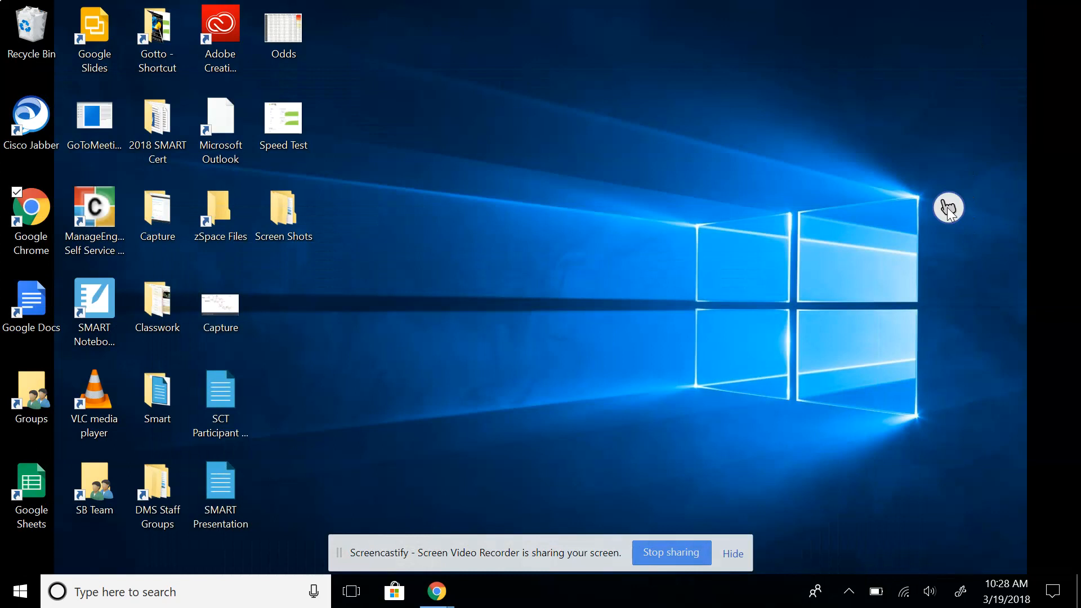
pyautogui.moveTo(1068, 205)
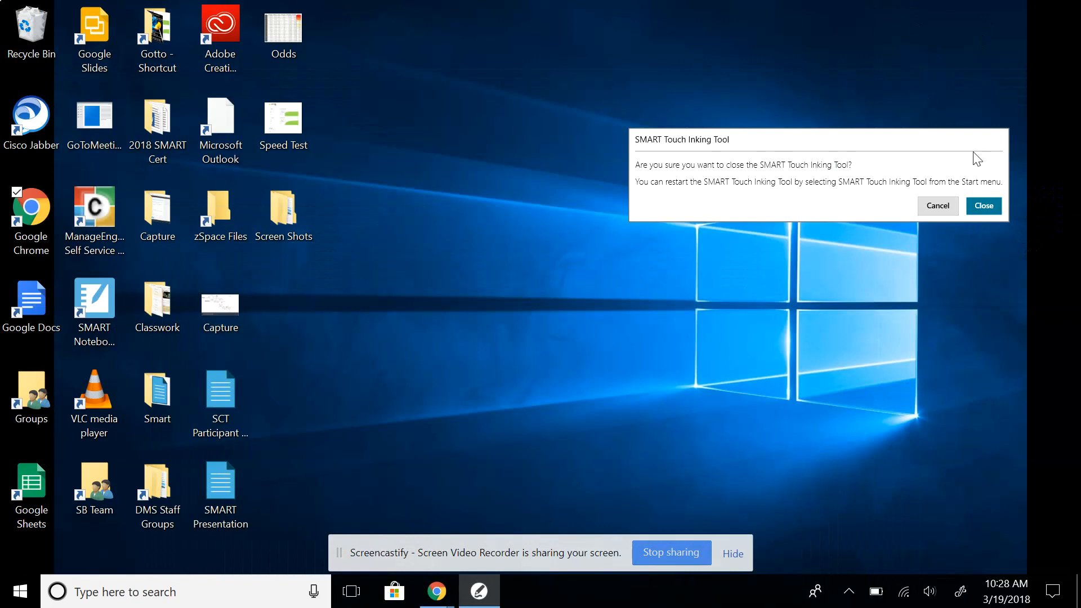
pyautogui.click(983, 205)
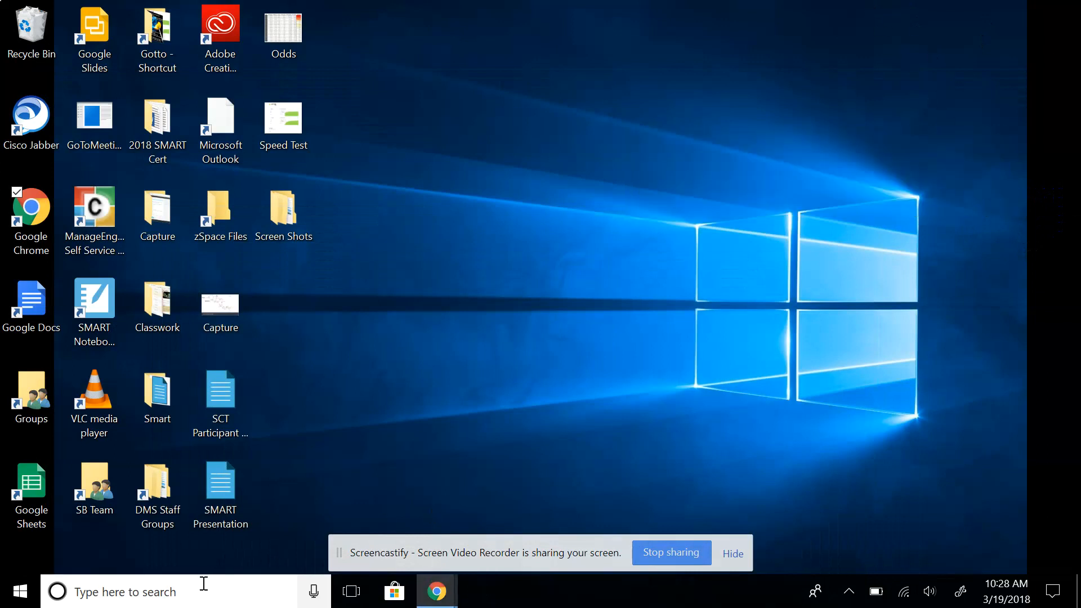
# Search Windows for 'smart ink' to launch SMART Ink Settings
pyautogui.click(124, 591)
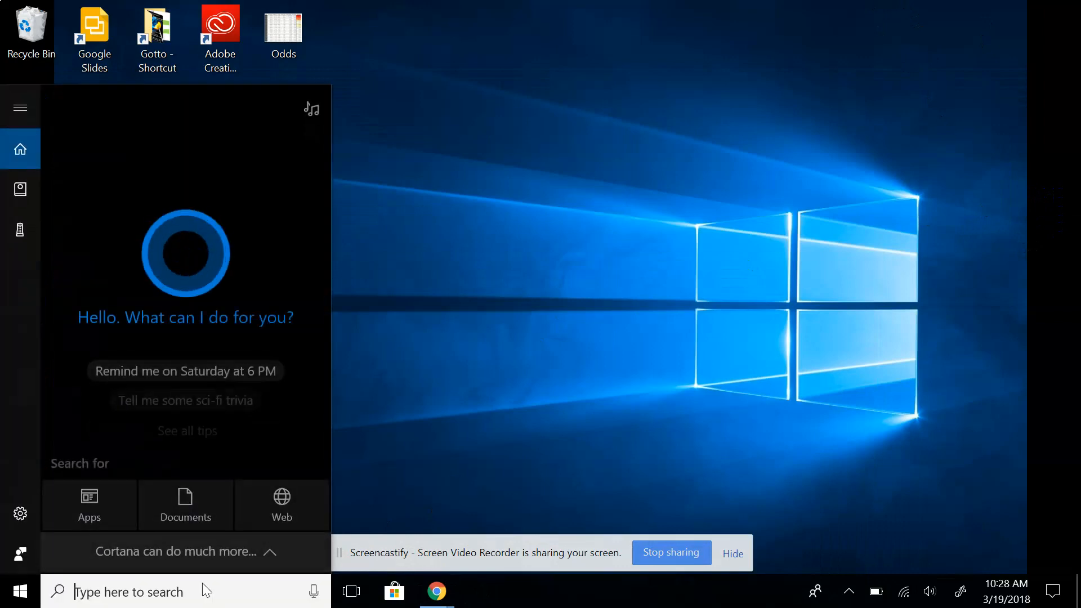
pyautogui.write('smart ink')
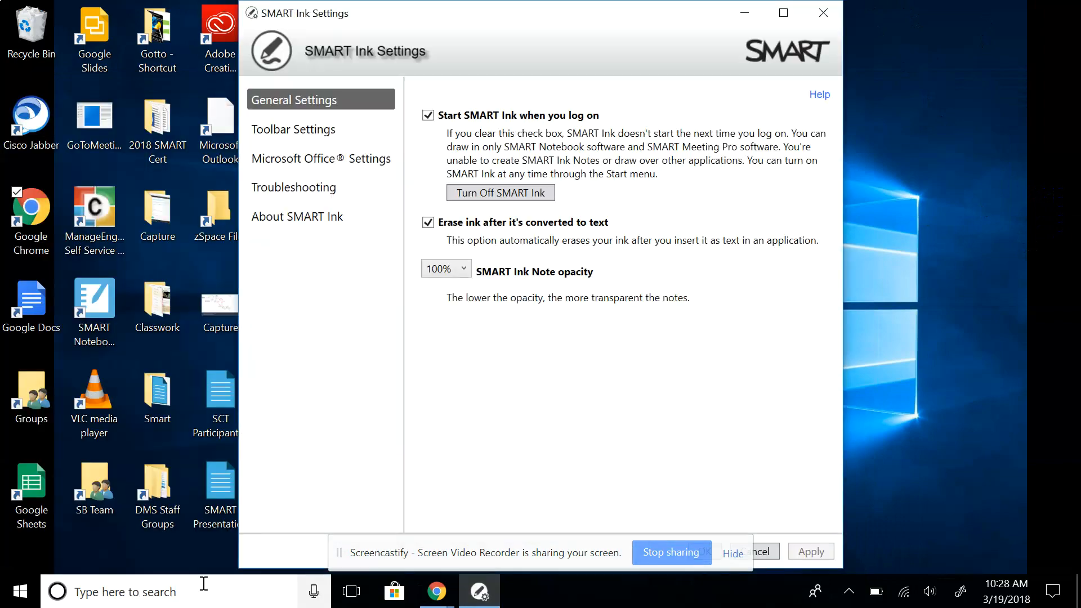
pyautogui.moveTo(435, 108)
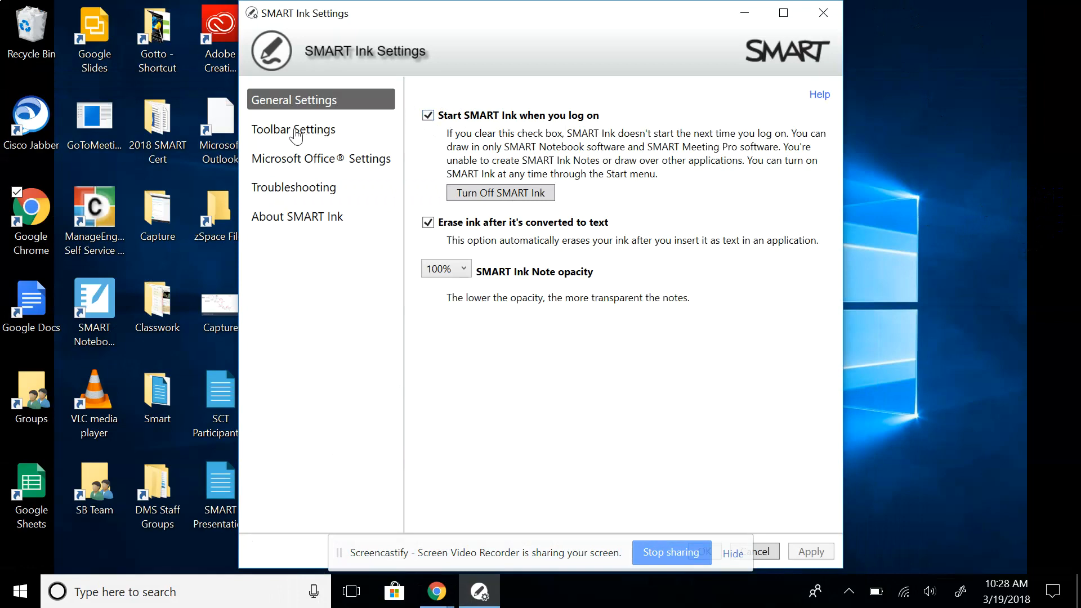
# Show Toolbar Settings scrolled to the SMART Touch Inking Tool section
pyautogui.click(293, 130)
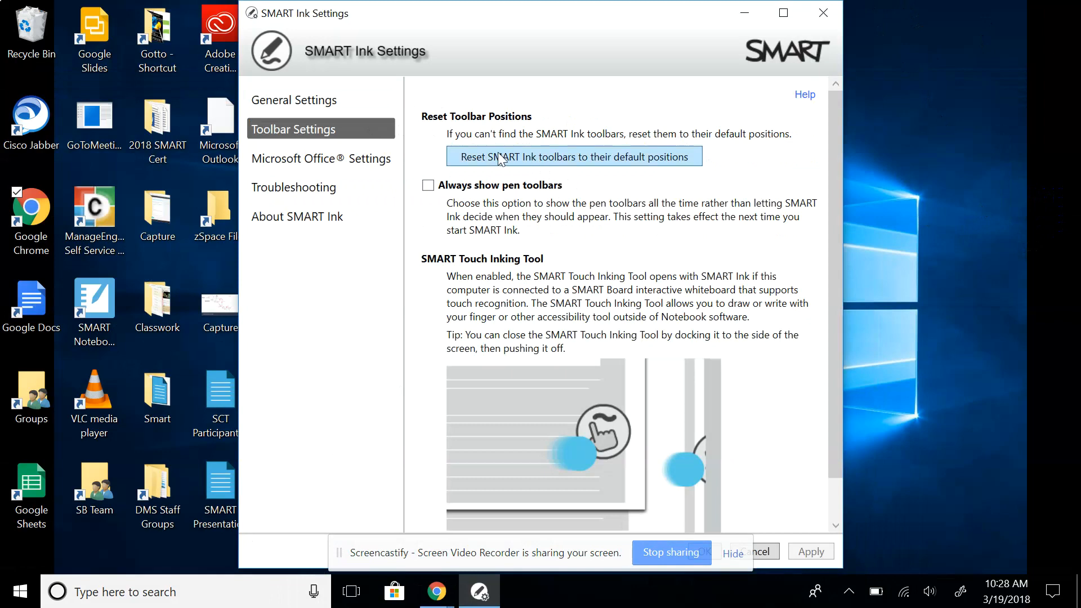
pyautogui.moveTo(594, 170)
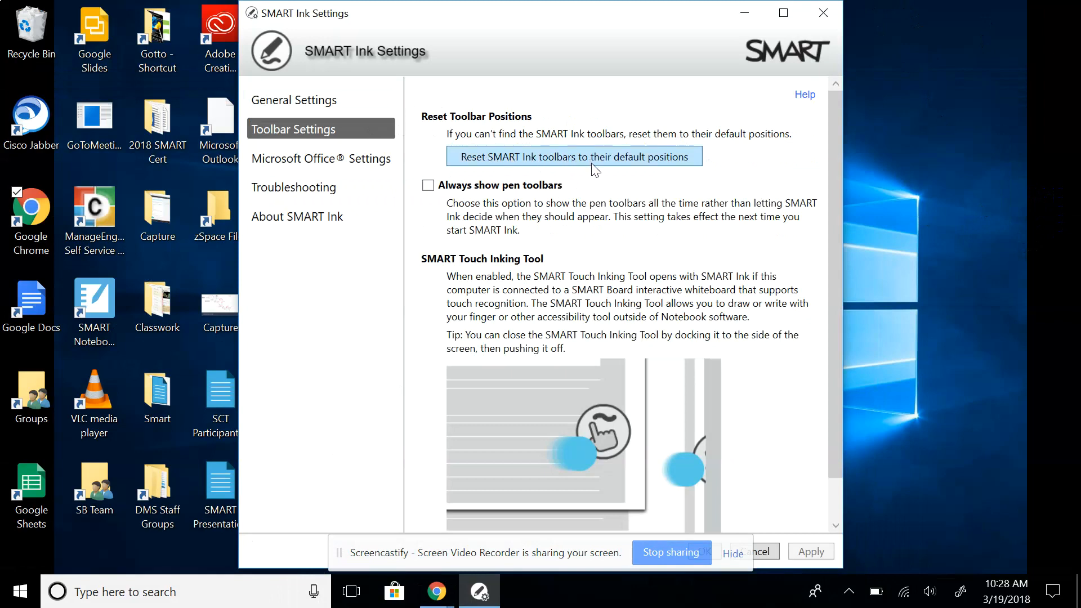
pyautogui.scroll(-3)
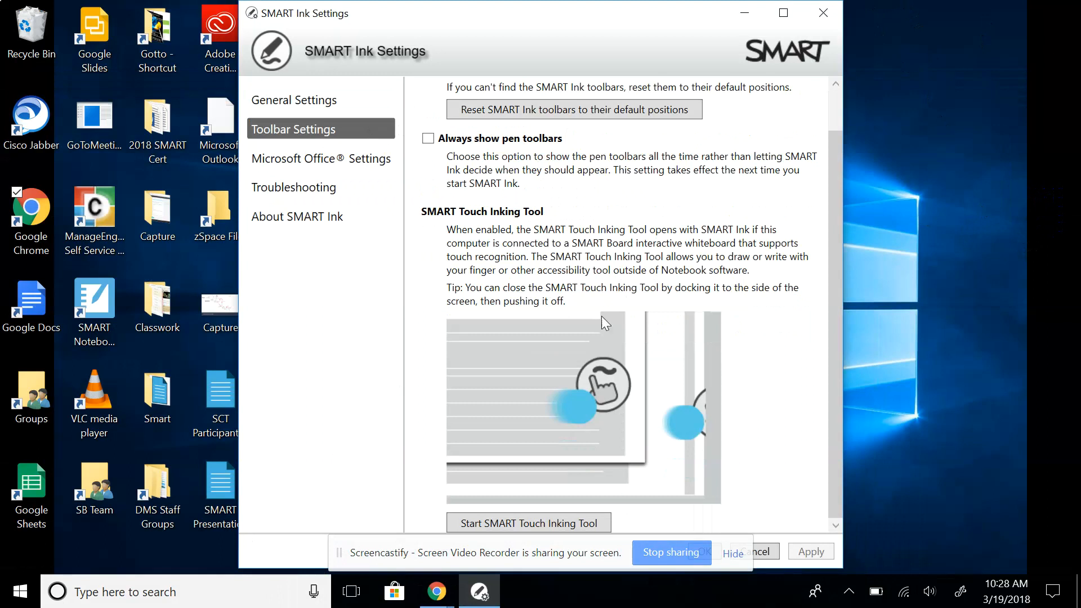
pyautogui.moveTo(528, 522)
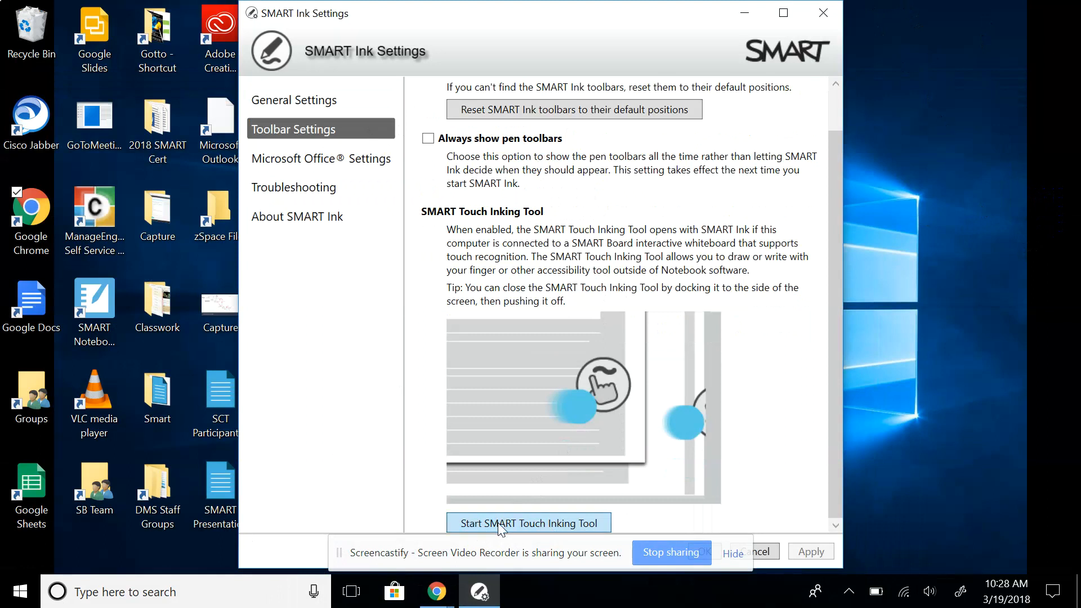
# Start the SMART Touch Inking Tool, then close it again with confirmation
pyautogui.click(528, 523)
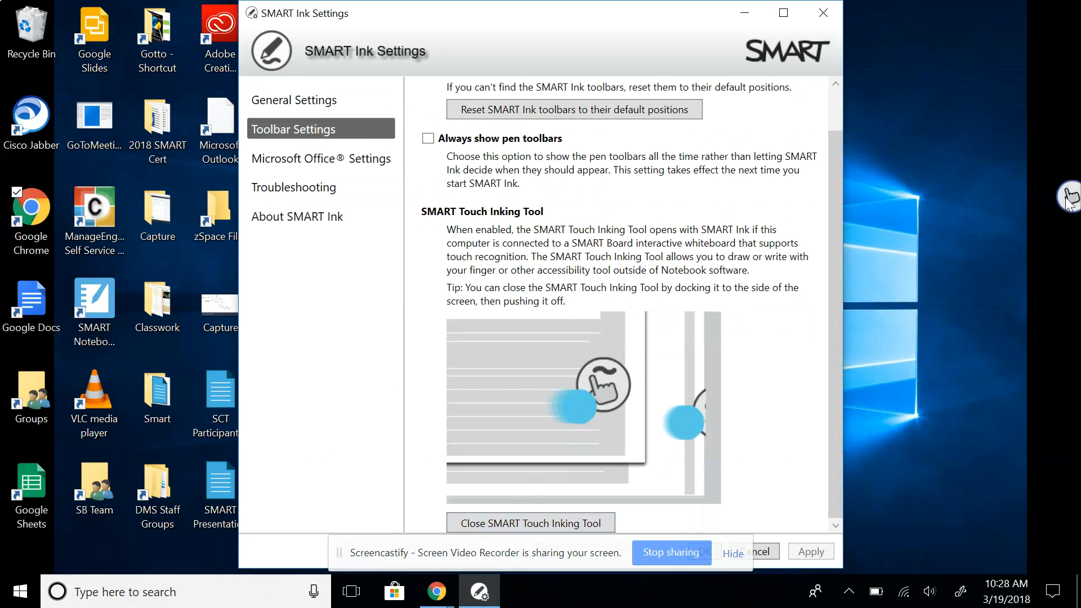
pyautogui.moveTo(864, 297)
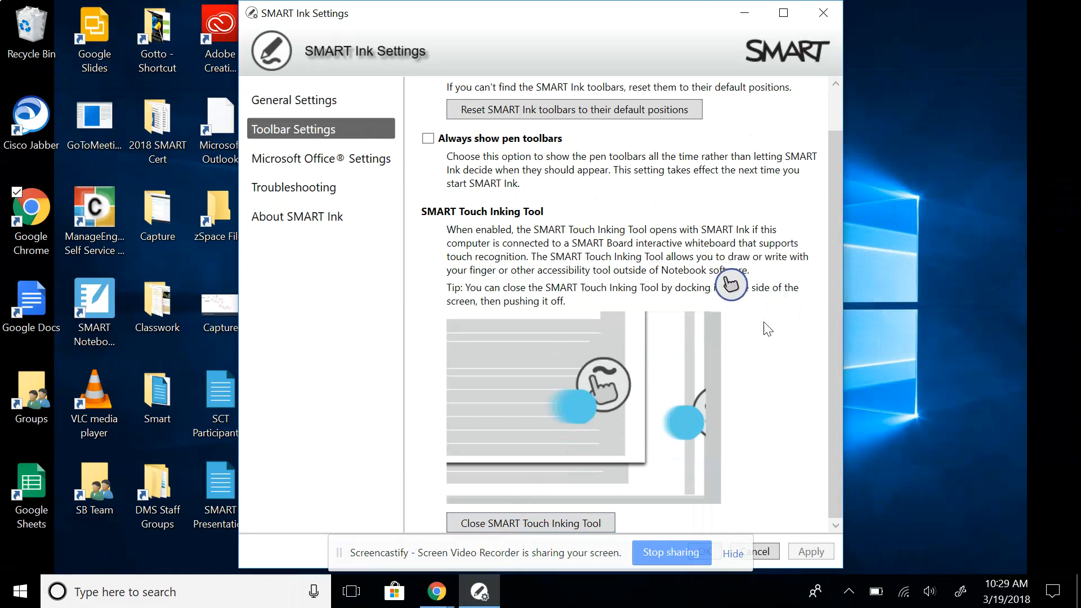
pyautogui.moveTo(1069, 214)
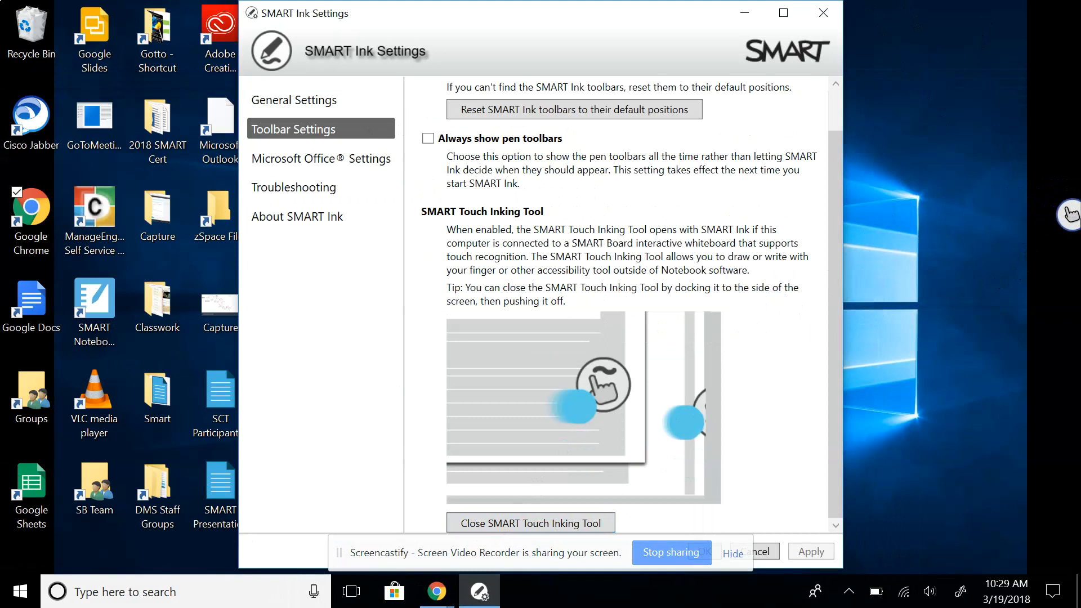
pyautogui.click(530, 522)
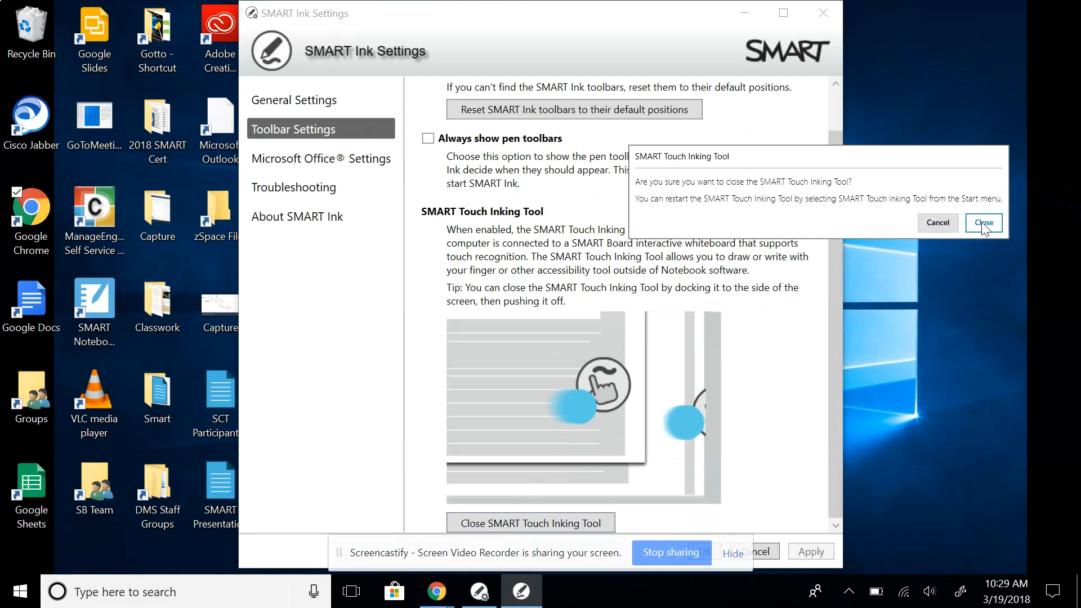
pyautogui.click(982, 222)
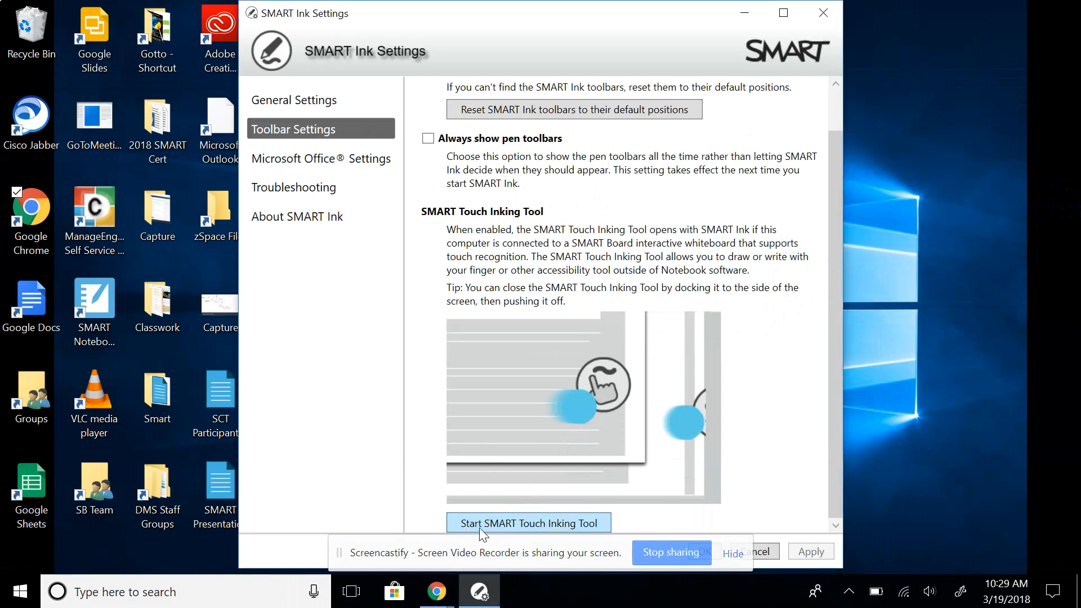
pyautogui.moveTo(500, 531)
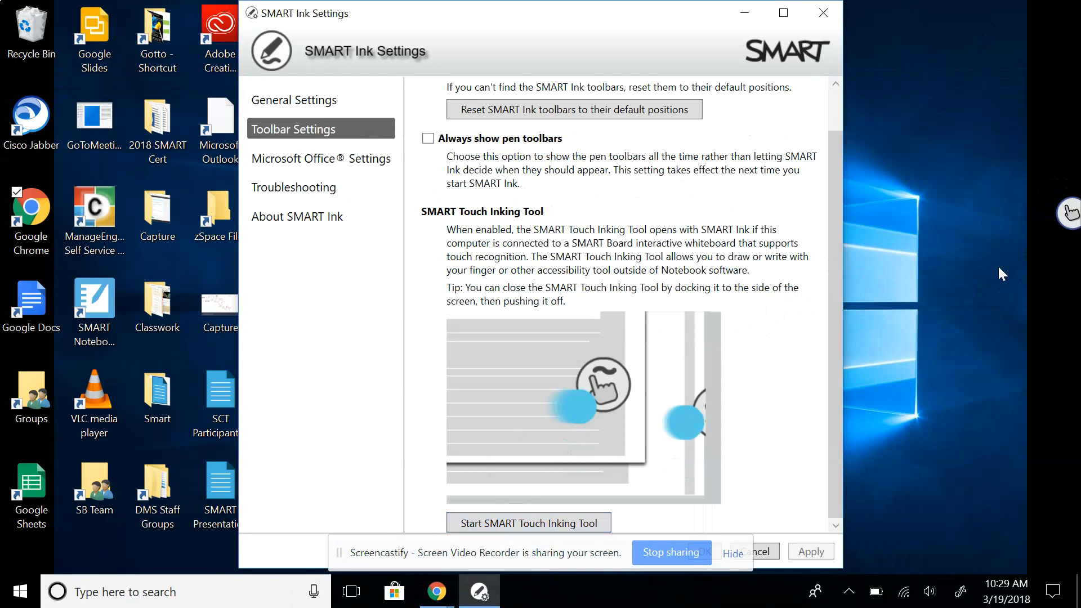
# Restart the SMART Touch Inking Tool and leave it on the desktop
pyautogui.click(529, 522)
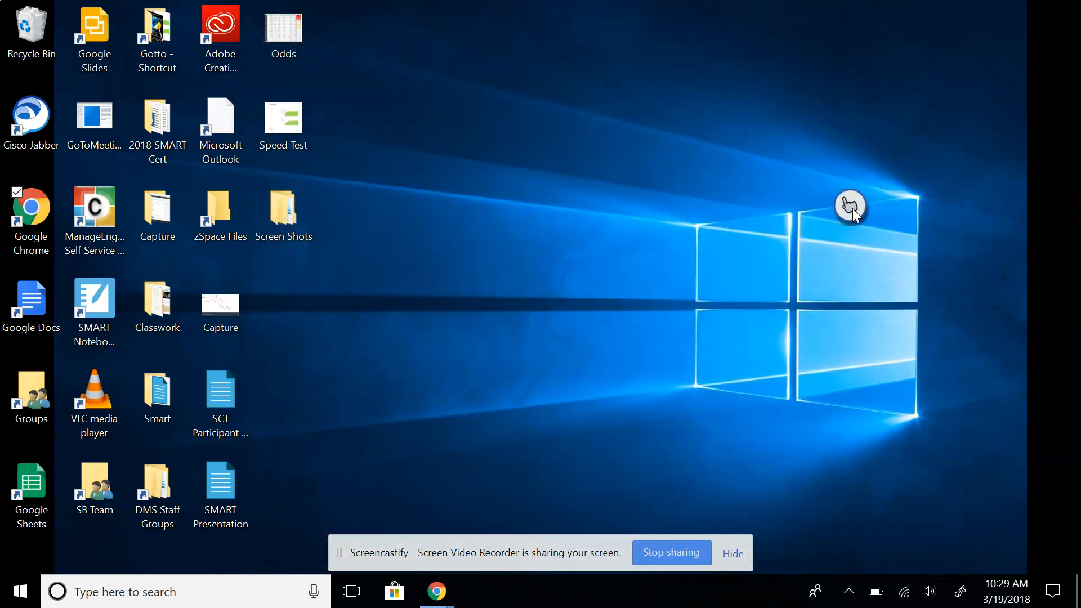
pyautogui.moveTo(637, 403)
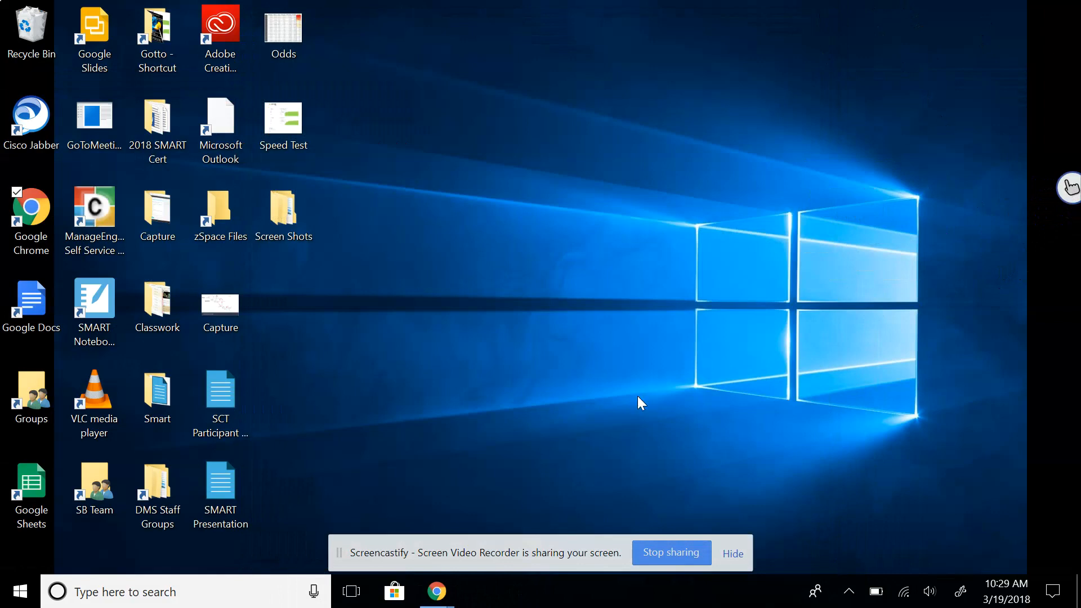
pyautogui.moveTo(667, 534)
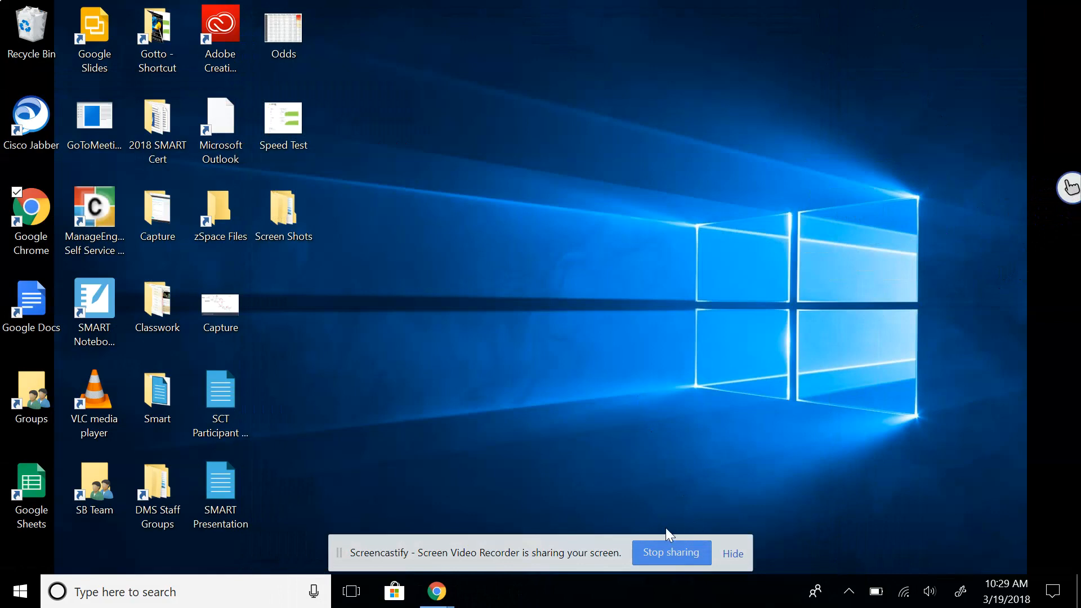